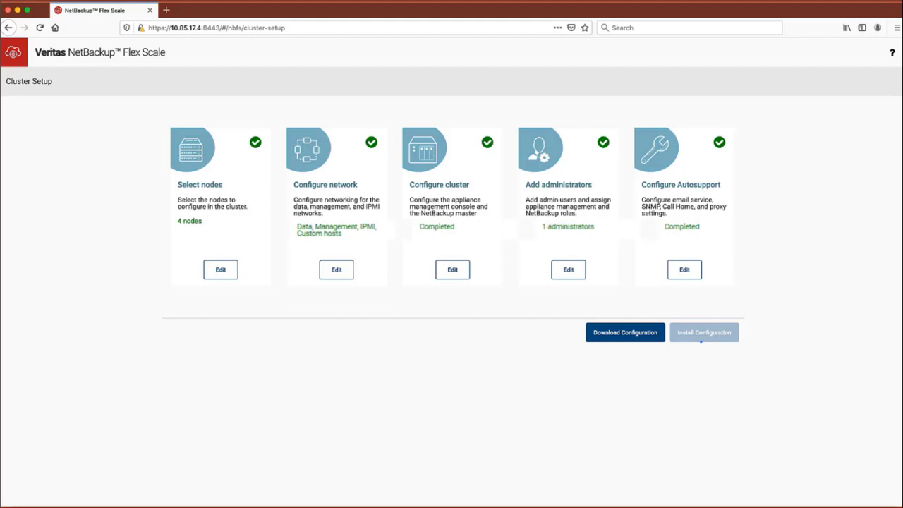
- Finish Cluster Setup and dismiss the NetBackup welcome to reach the Infrastructure overview with discovered node nbfs
left_click(703, 332)
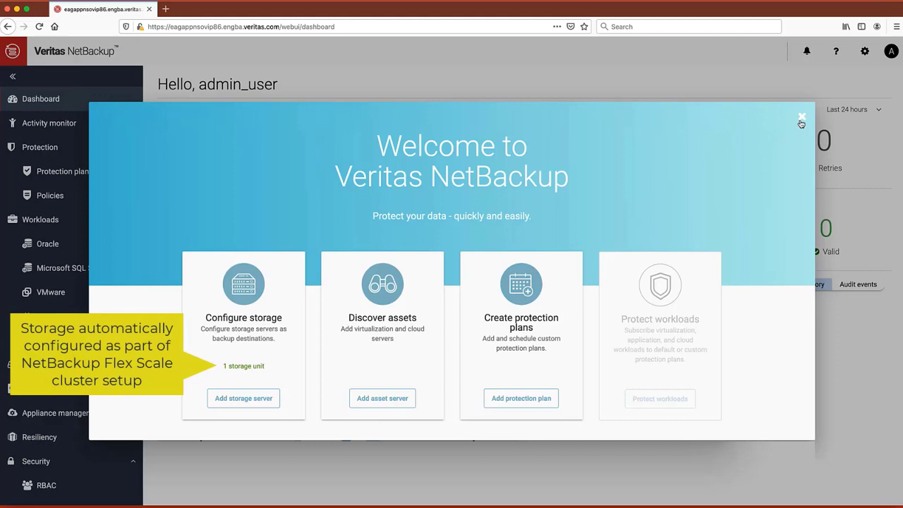
left_click(212, 9)
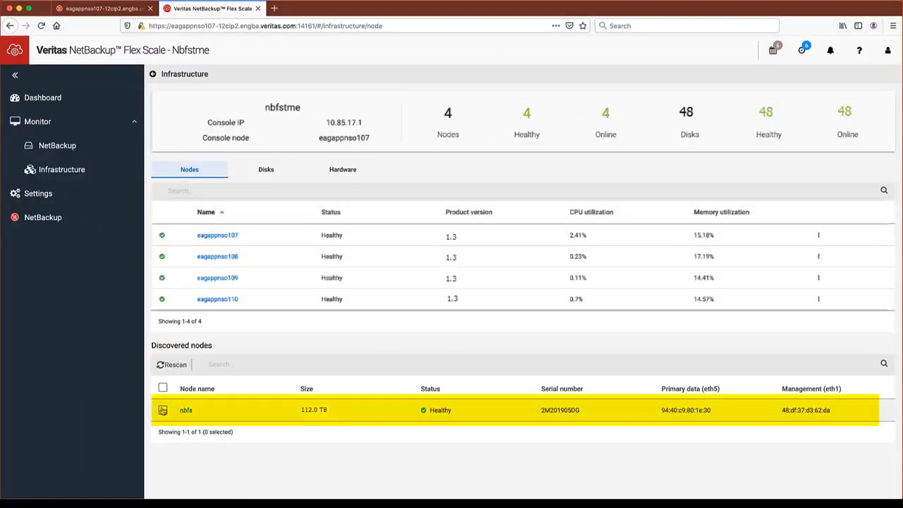
- Review backup jobs in Activity monitor, then reveal a node's Start node and Replace node options
left_click(162, 409)
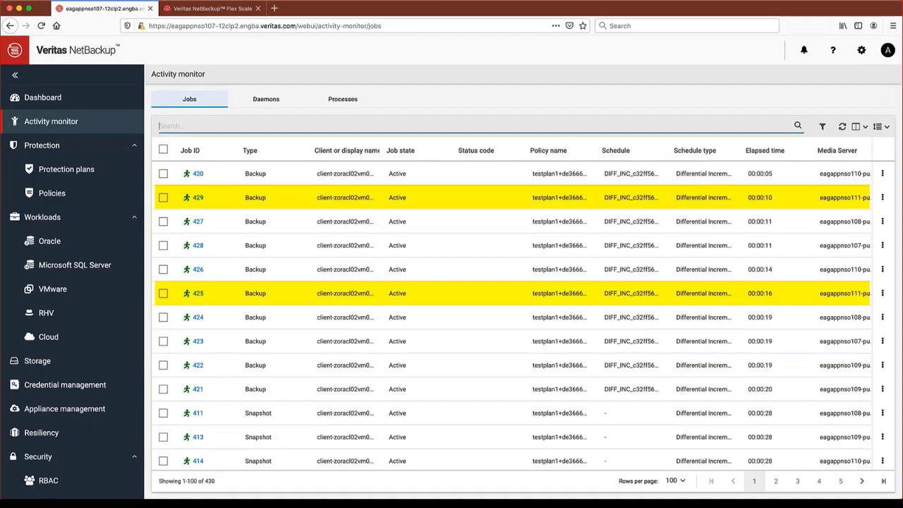
left_click(212, 9)
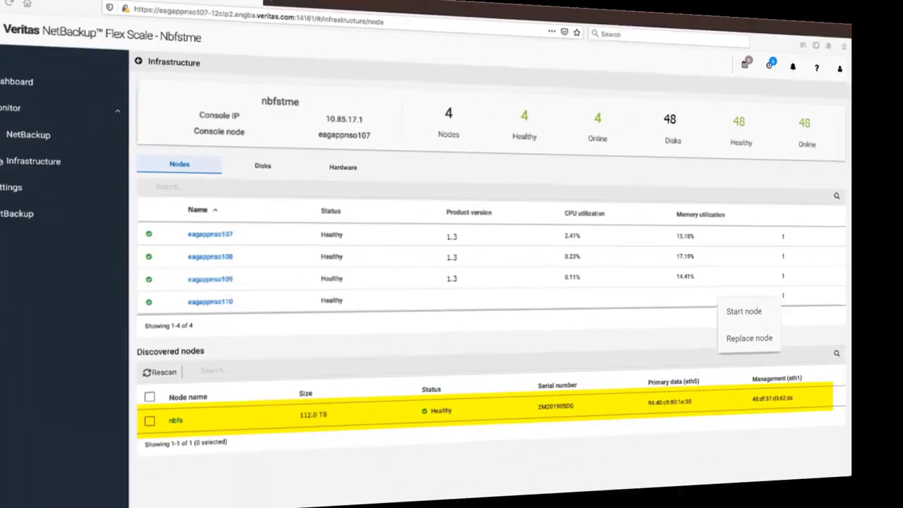